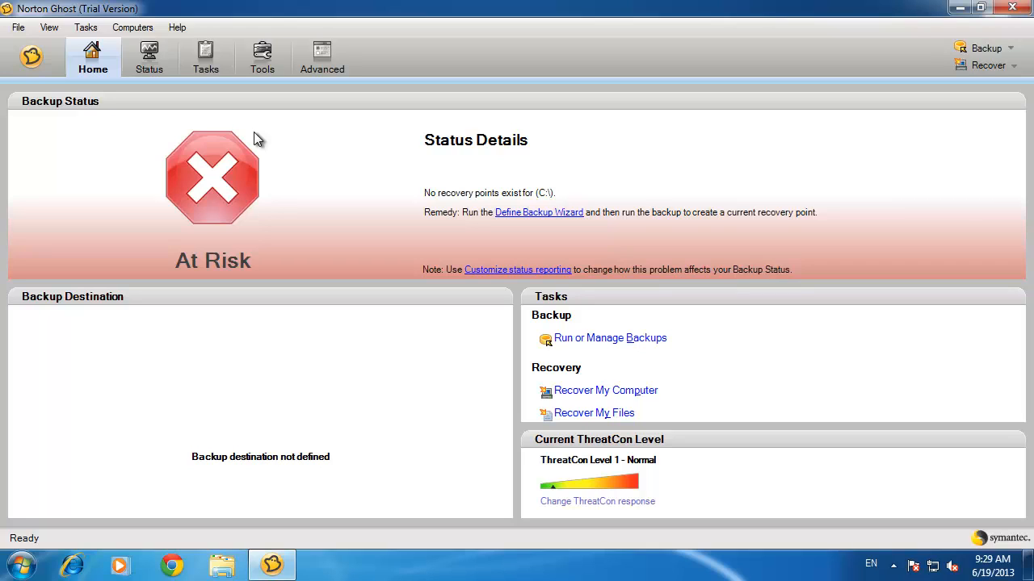
mouse_move(504, 218)
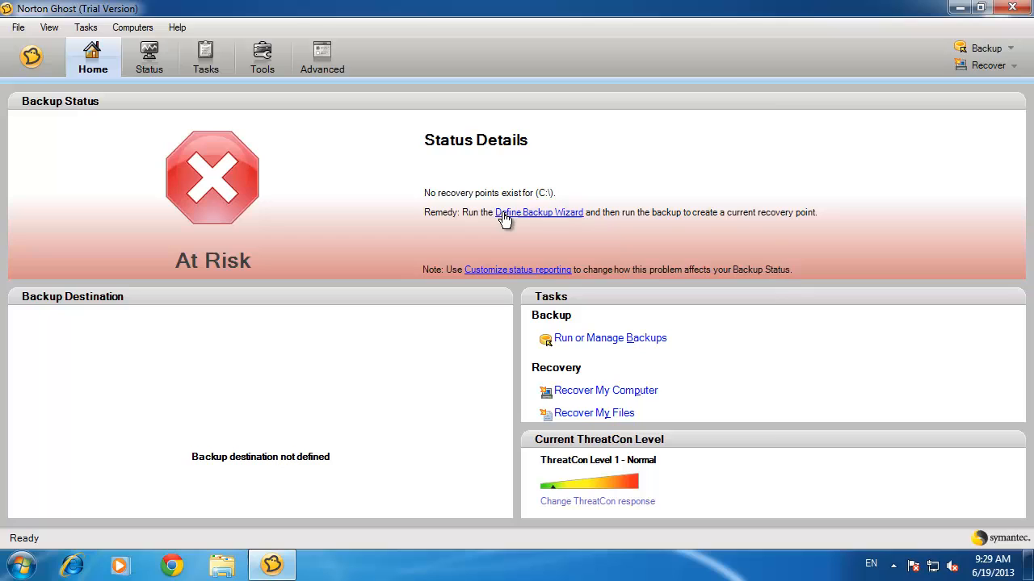
Accept the recommended backup plan to E:\Norton Backups and run the first backup now
left_click(539, 213)
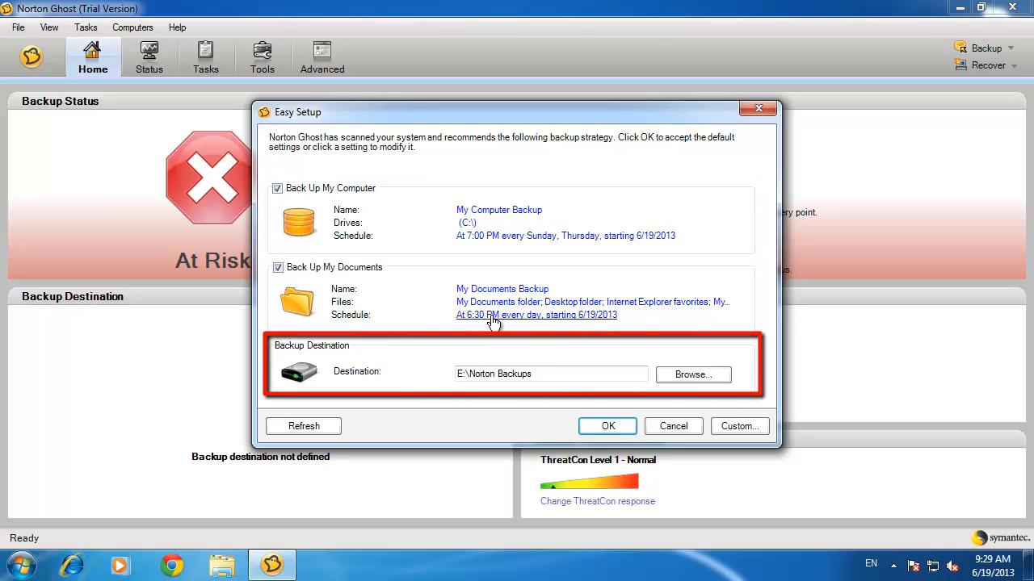
mouse_move(530, 360)
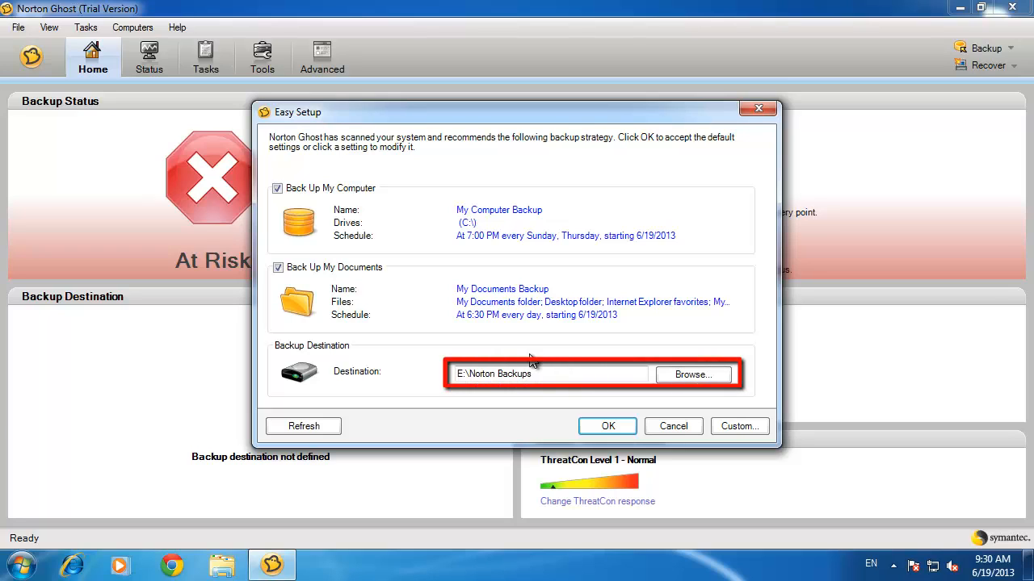
mouse_move(607, 426)
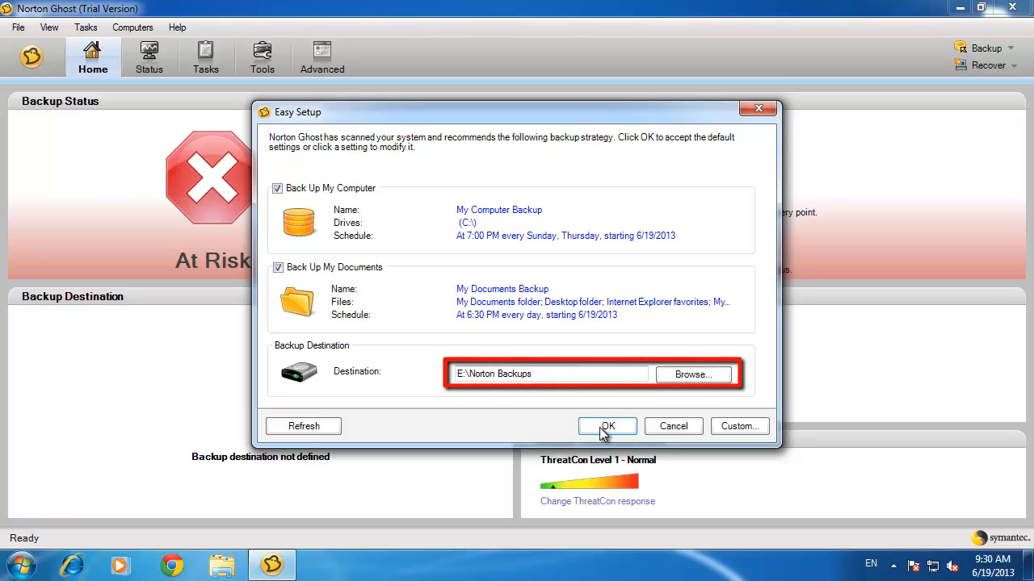
mouse_move(692, 374)
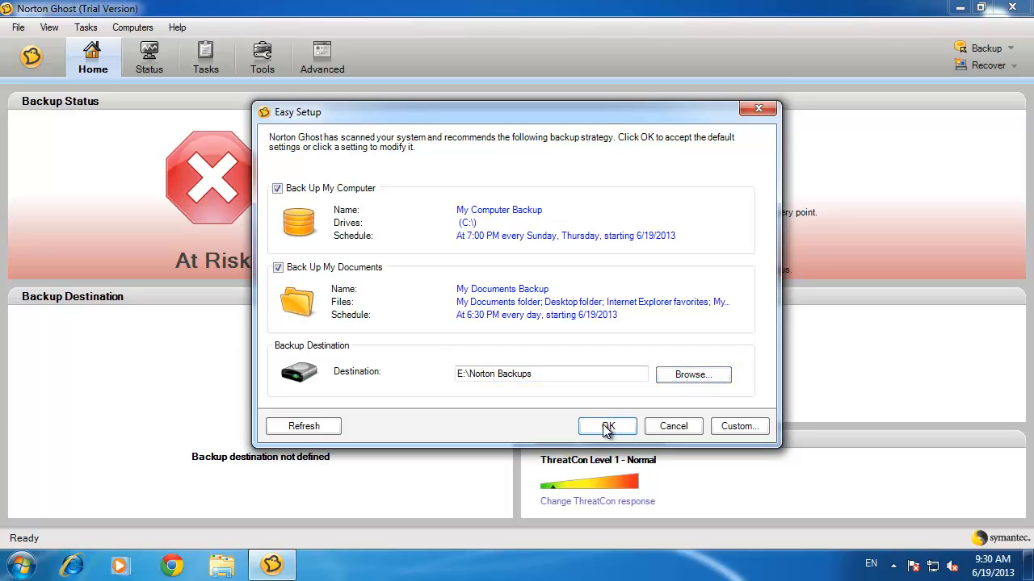
mouse_move(608, 424)
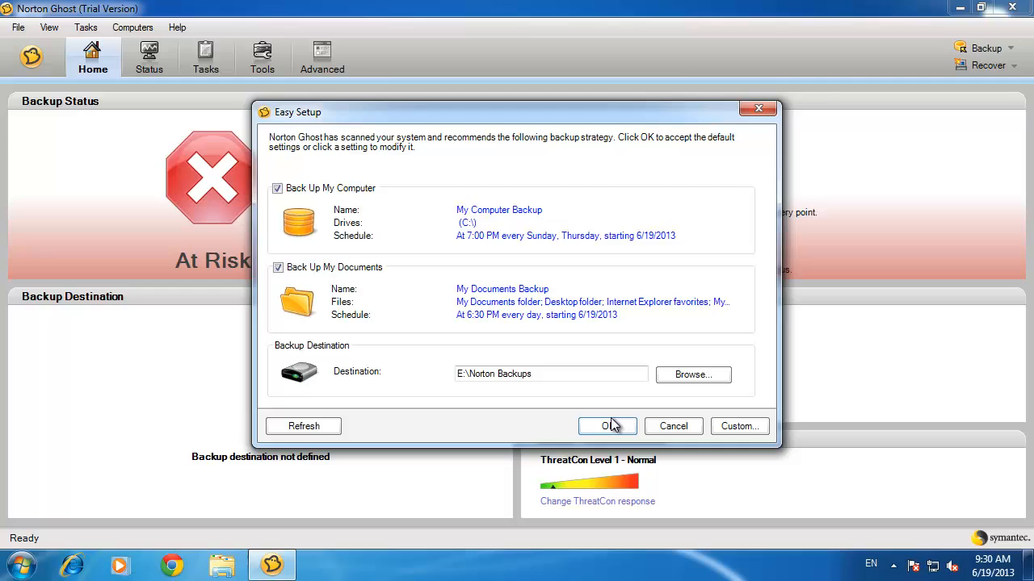
left_click(608, 426)
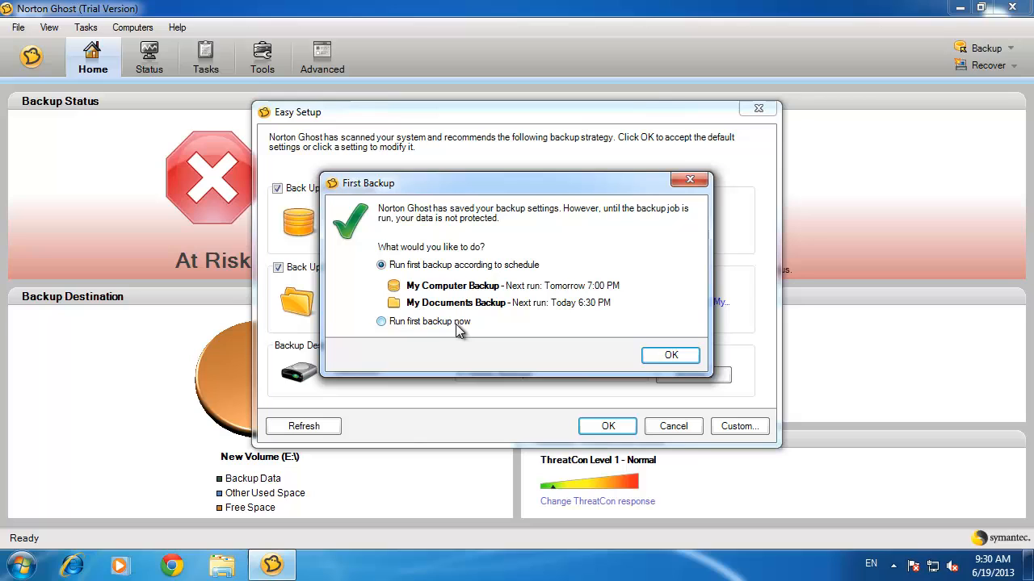
left_click(380, 322)
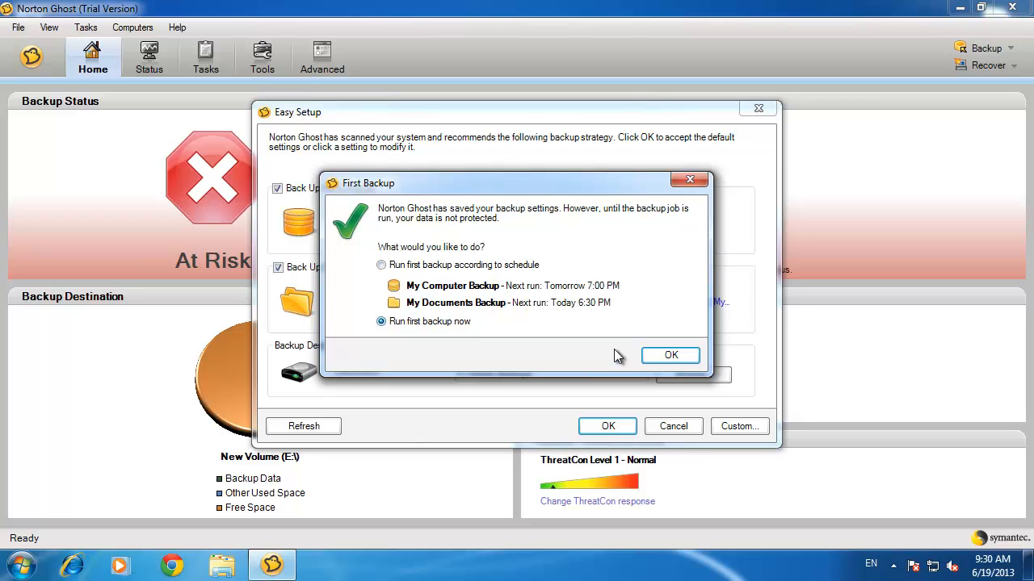
left_click(670, 355)
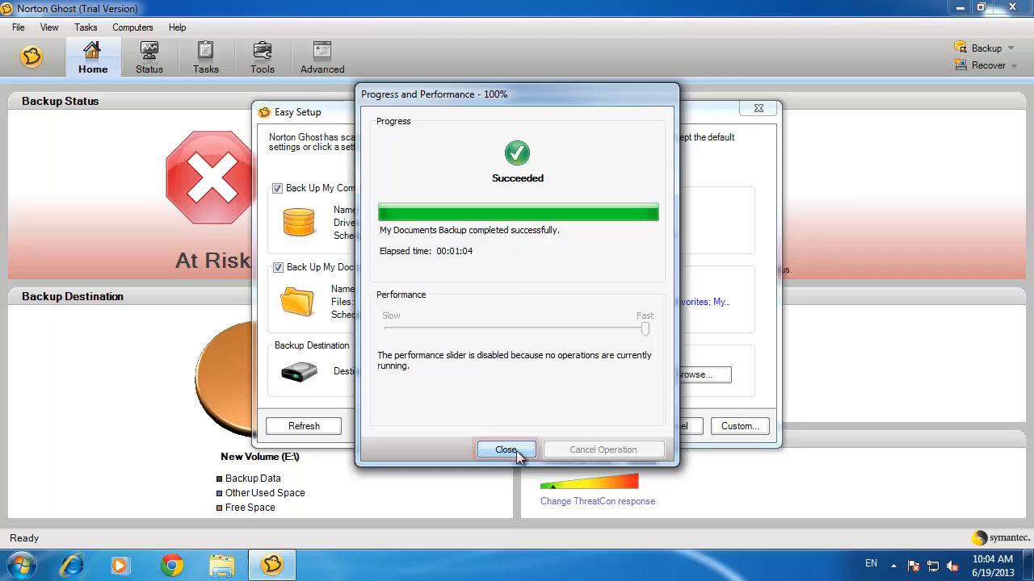
Close the progress report once the My Documents backup reaches 100% Succeeded
left_click(507, 450)
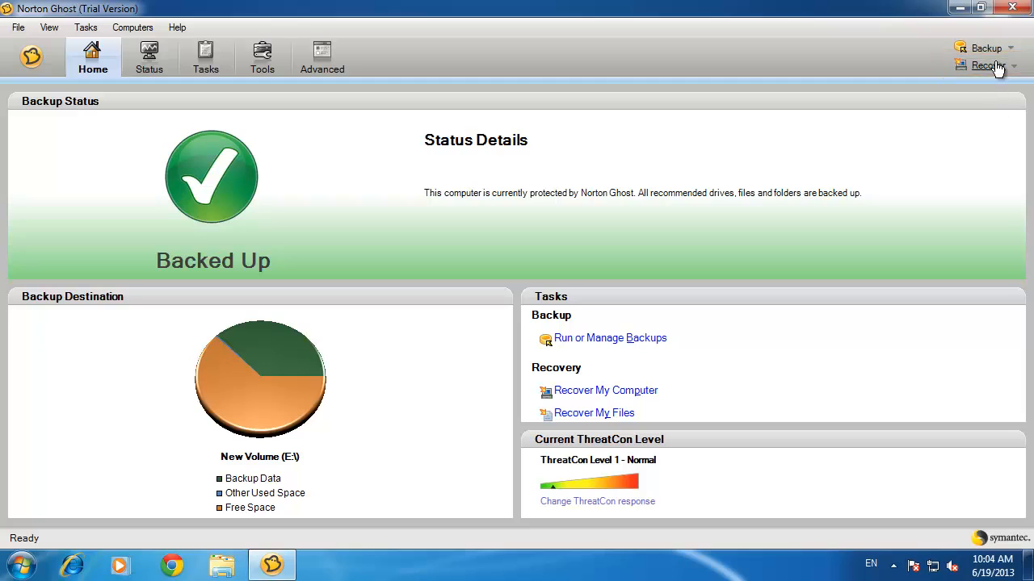
From the Backed Up home overview, open Recover My Computer to list the C:\ recovery point
left_click(605, 390)
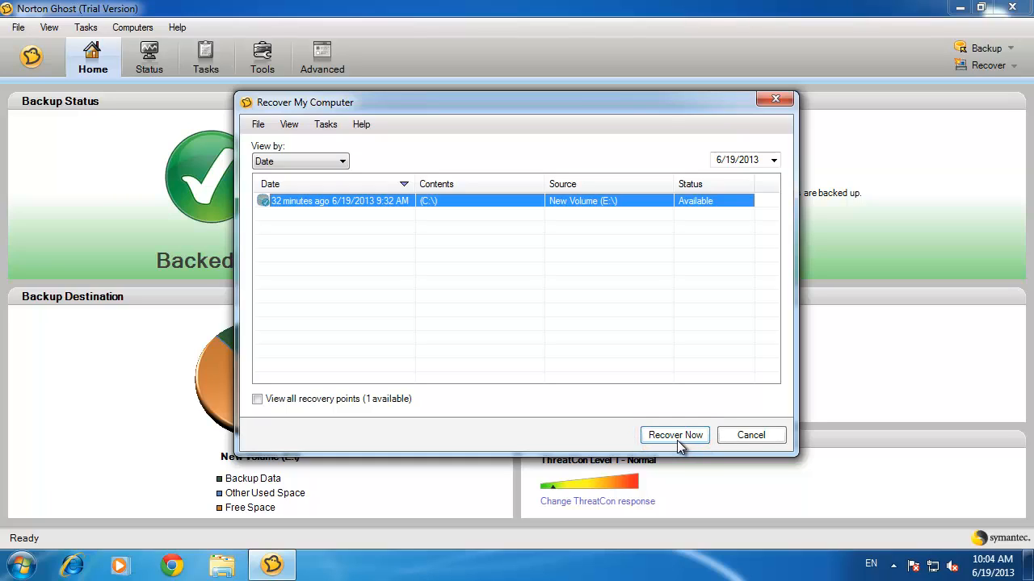
mouse_move(674, 436)
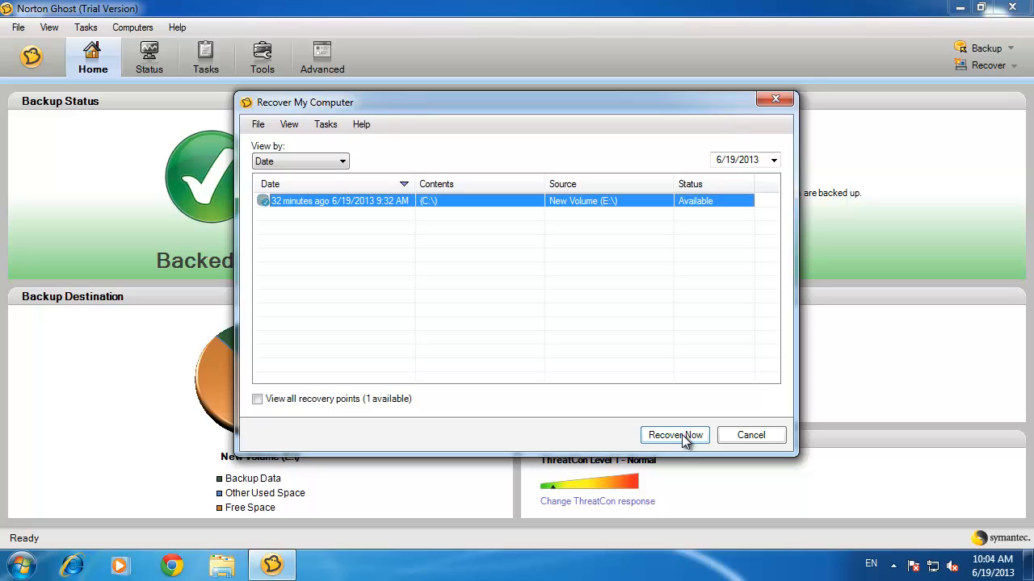